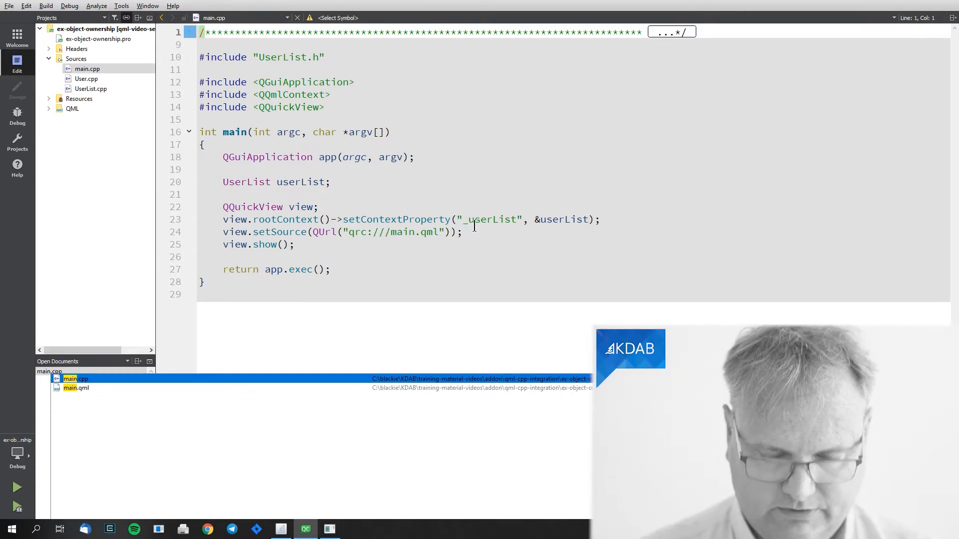
Step: Switch the editor to main.qml from the open documents list
click(76, 388)
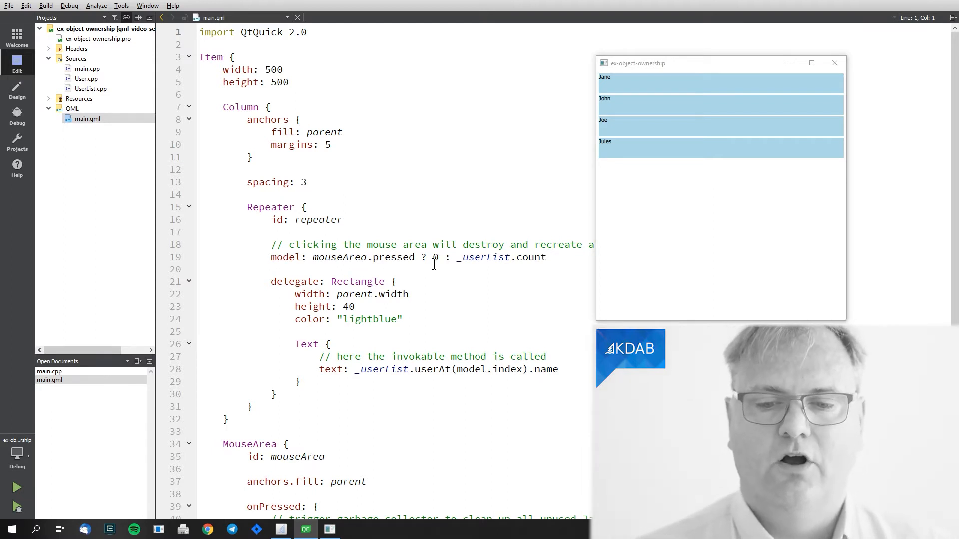
mouse_move(522, 270)
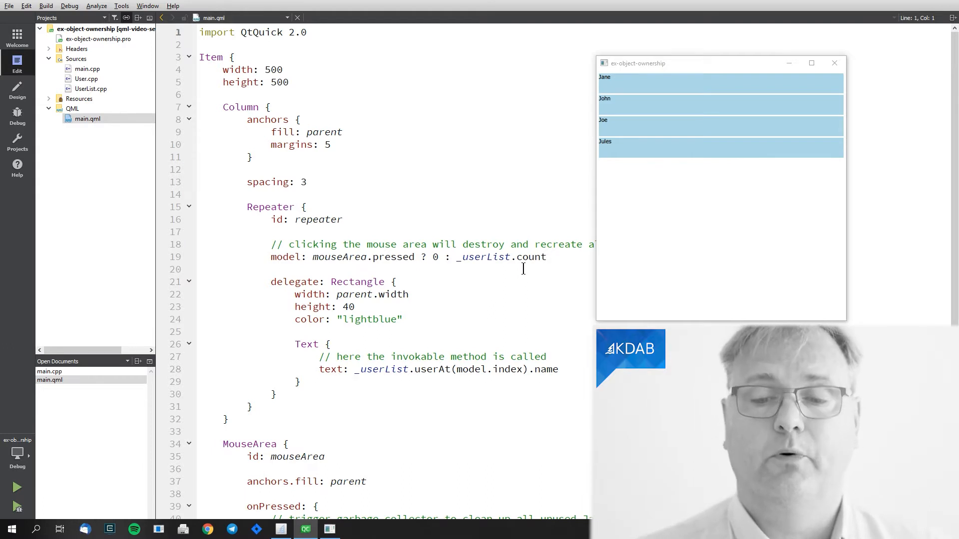
mouse_move(447, 276)
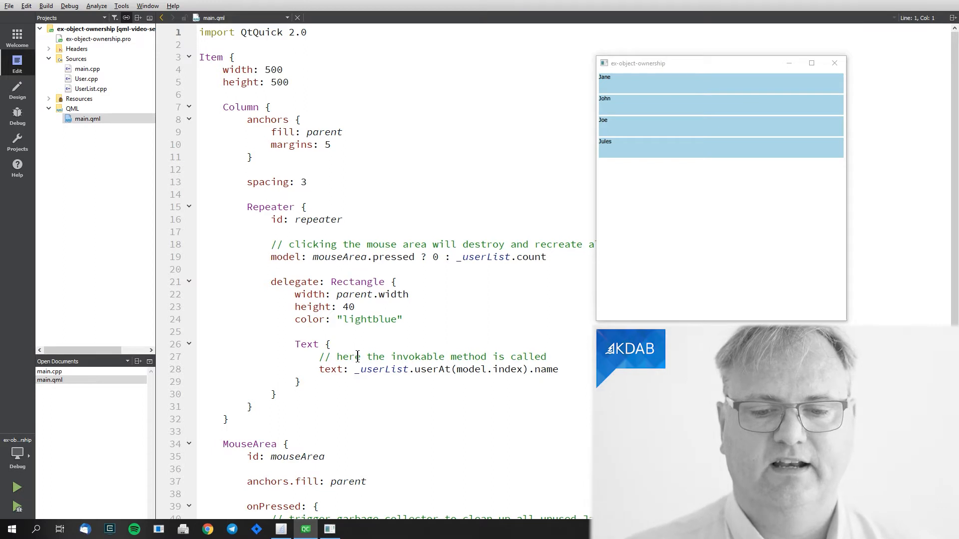
Step: Scroll main.qml down to the Repeater and MouseArea block that calls gc()
scroll(down, 3)
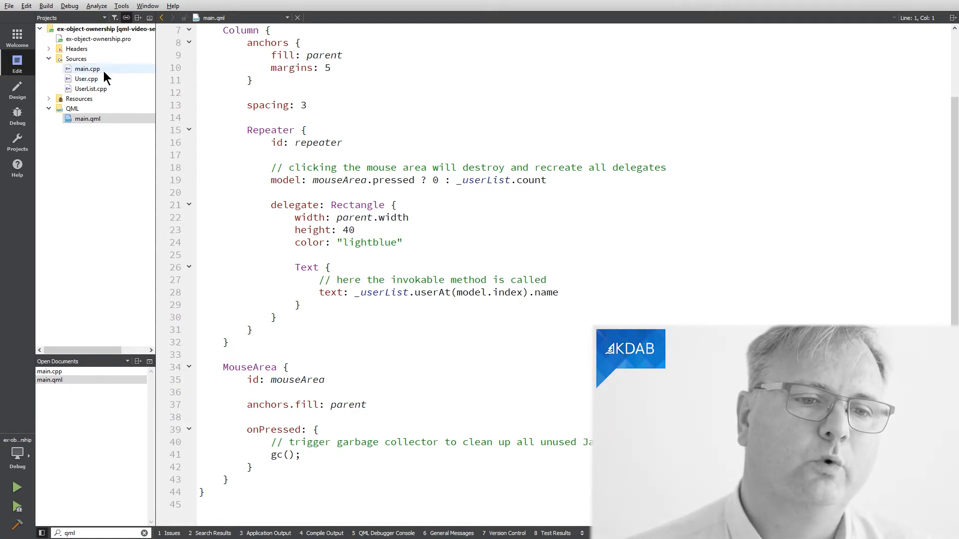
Step: Open main.cpp from the Projects tree, then the UserList.h and User.h headers
click(86, 69)
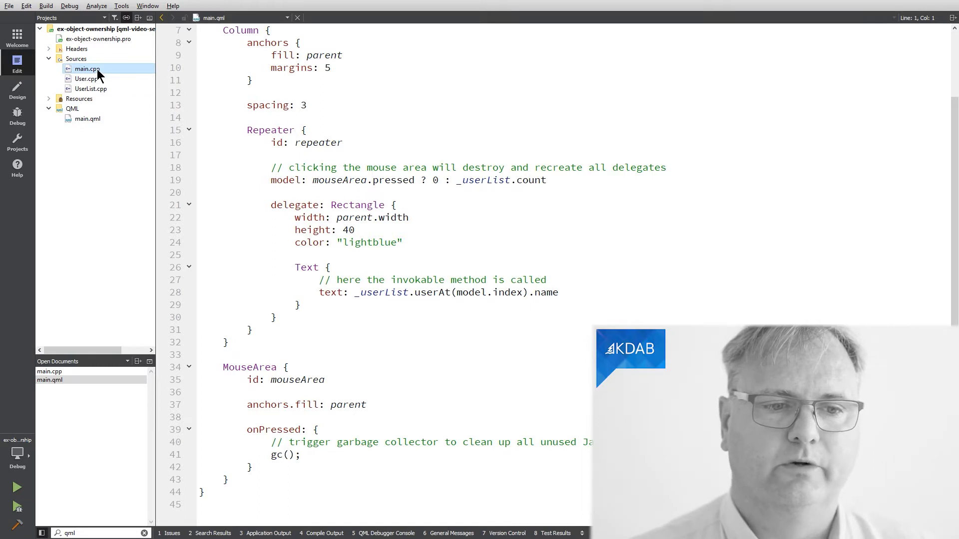
click(86, 69)
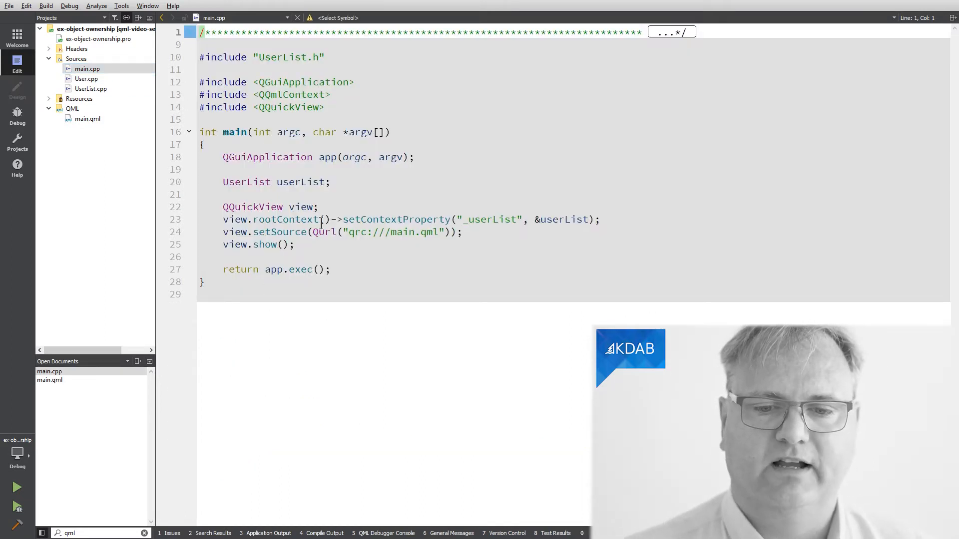
double_click(490, 219)
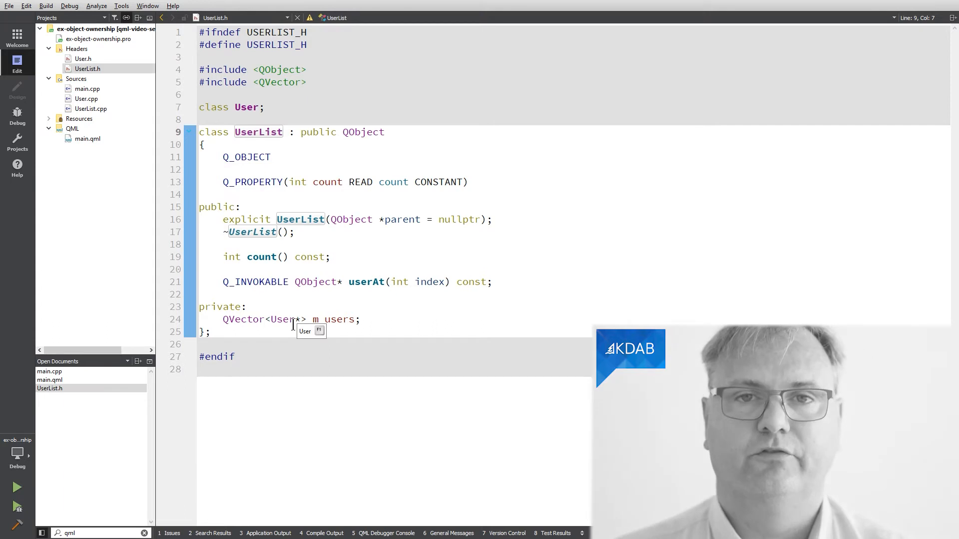
click(90, 108)
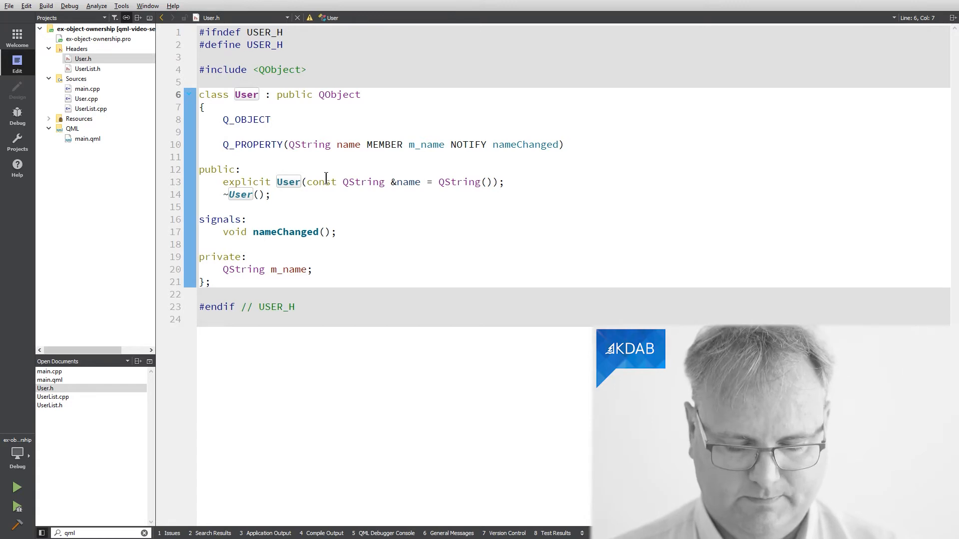
Step: Open User.cpp from the Sources folder to view its constructor and logging destructor
click(86, 99)
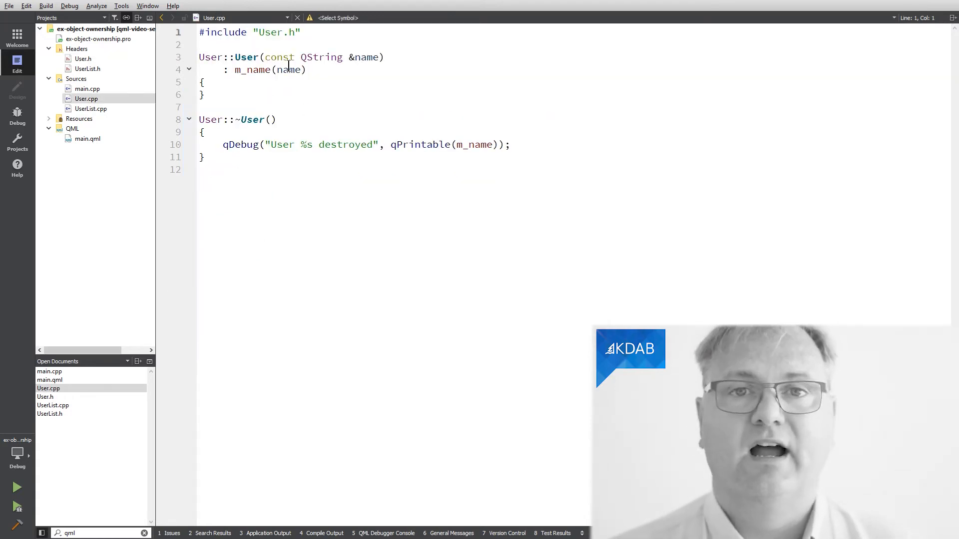
mouse_move(322, 57)
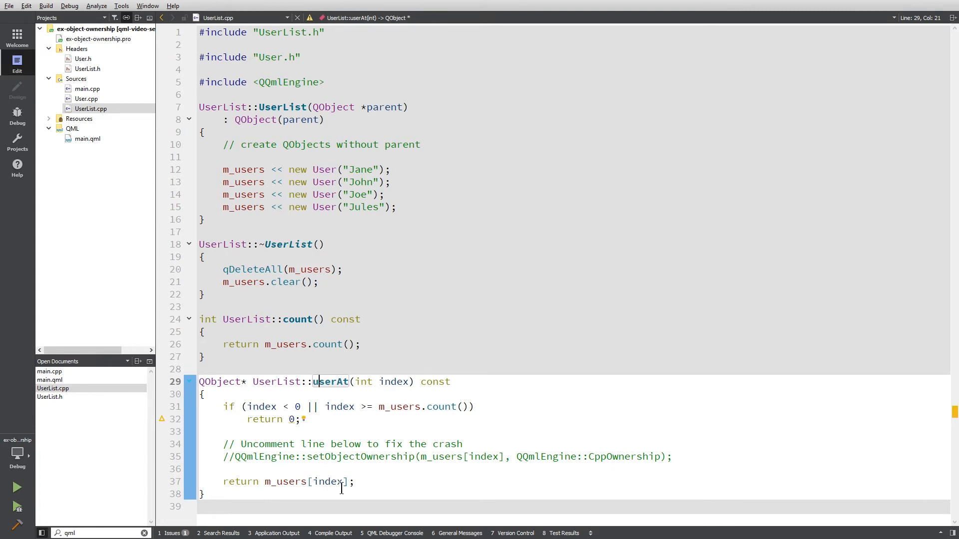
mouse_move(377, 457)
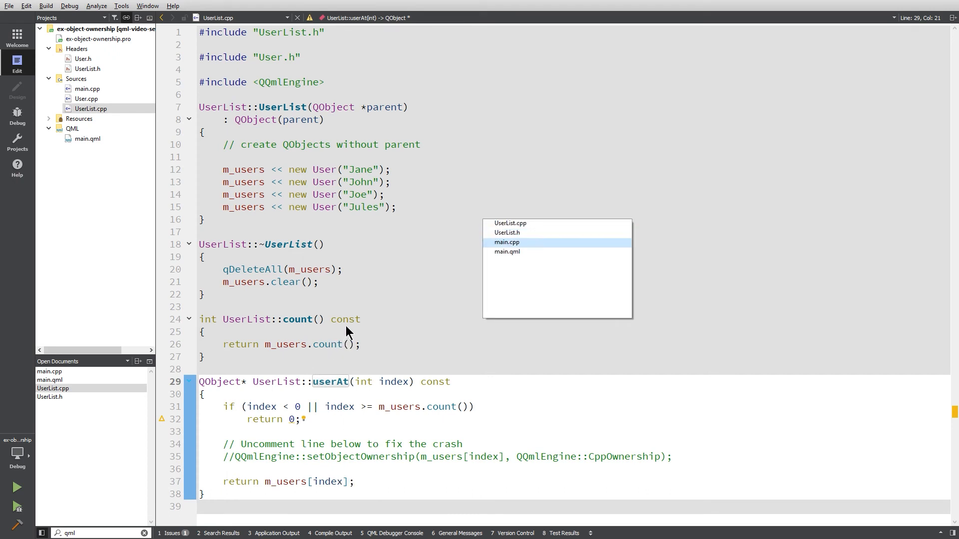
Step: Glance at main.qml, return to UserList.cpp and uncomment the setObjectOwnership CppOwnership line
click(507, 251)
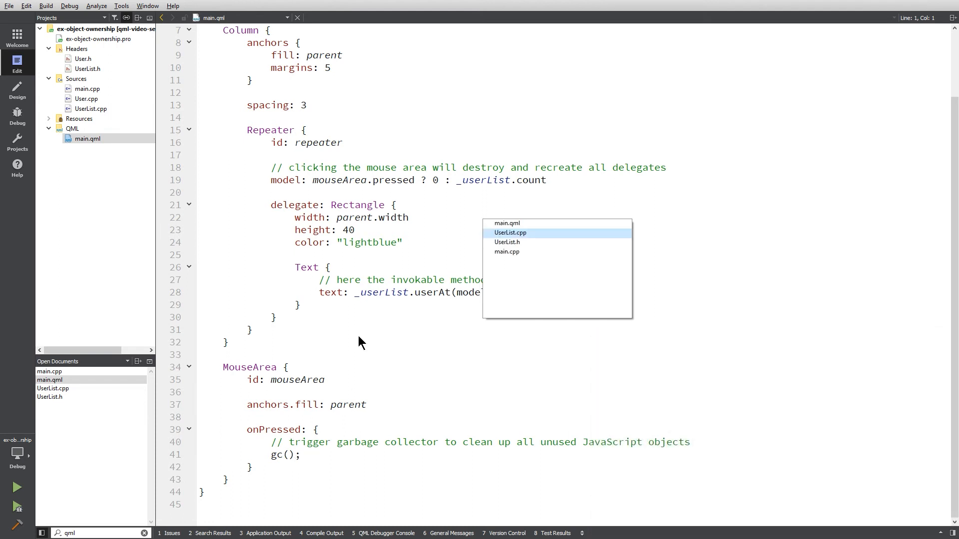
click(510, 232)
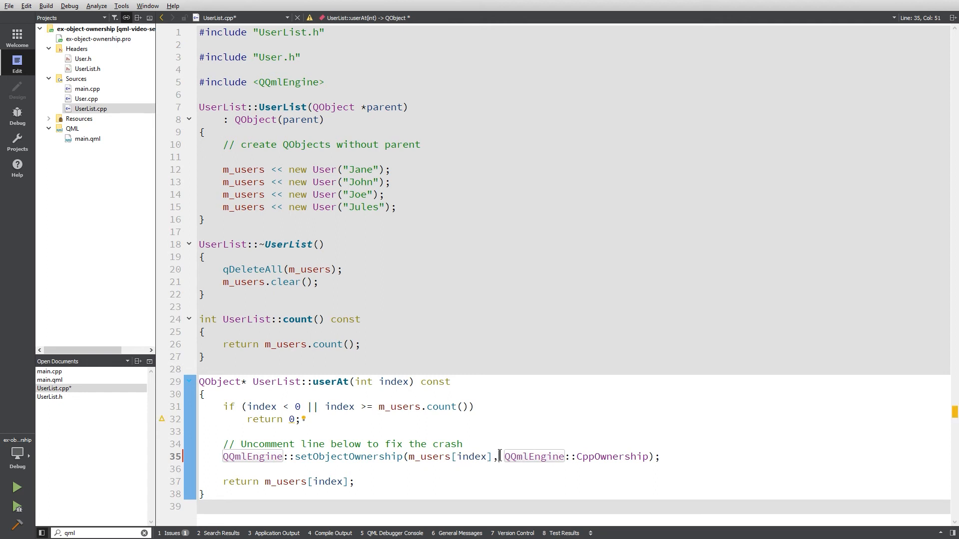
Step: Split the setObjectOwnership call onto two lines, save UserList.cpp and run the rebuilt app
key(Enter)
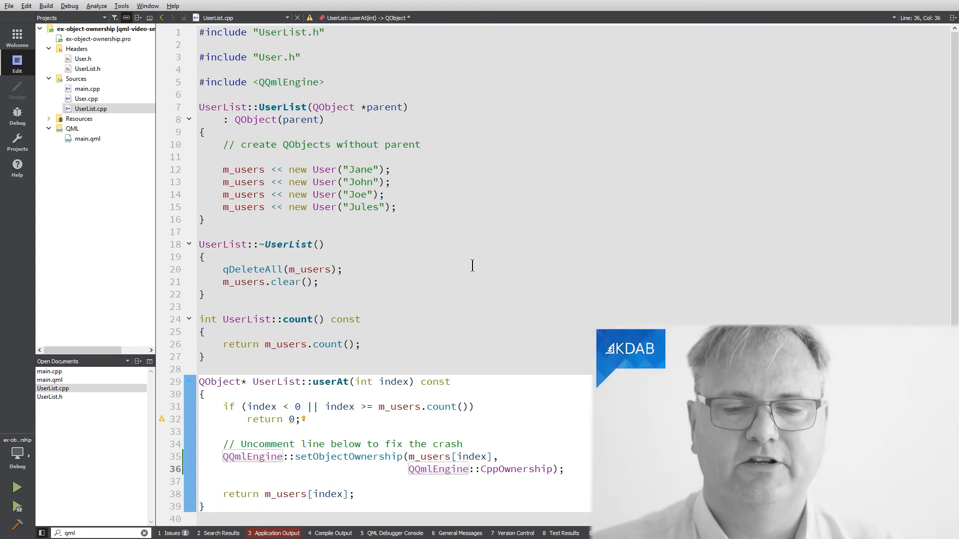
click(16, 488)
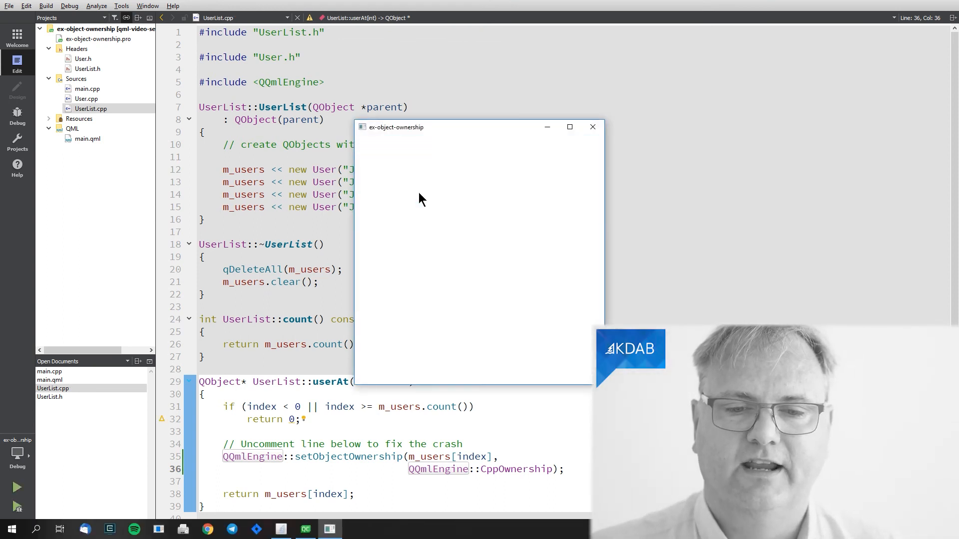